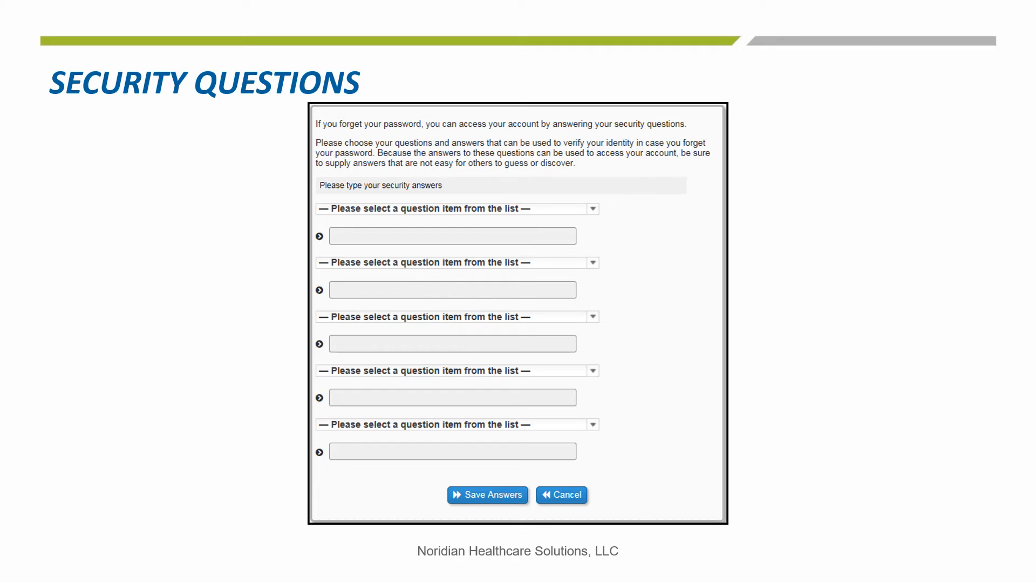
click(487, 494)
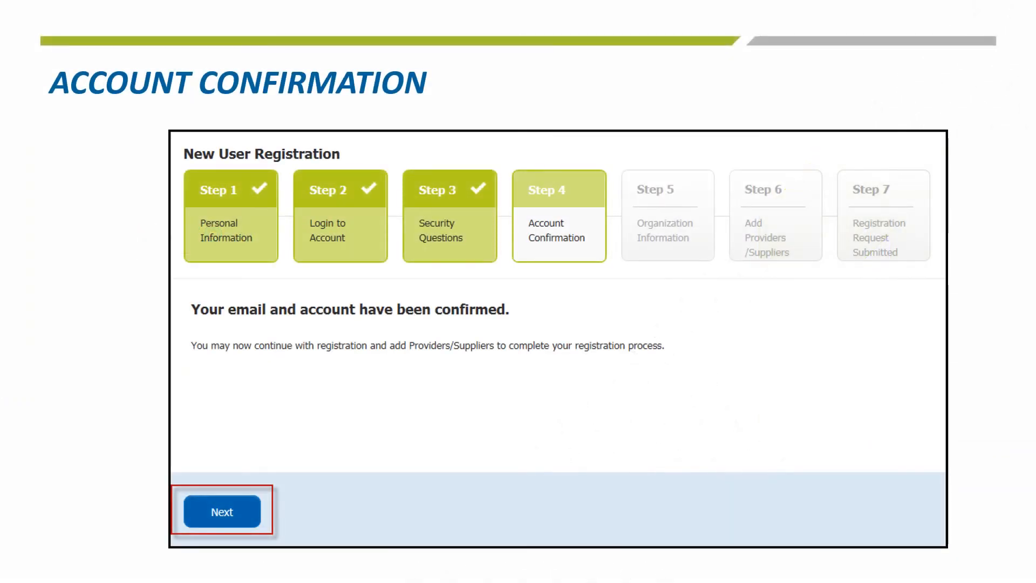